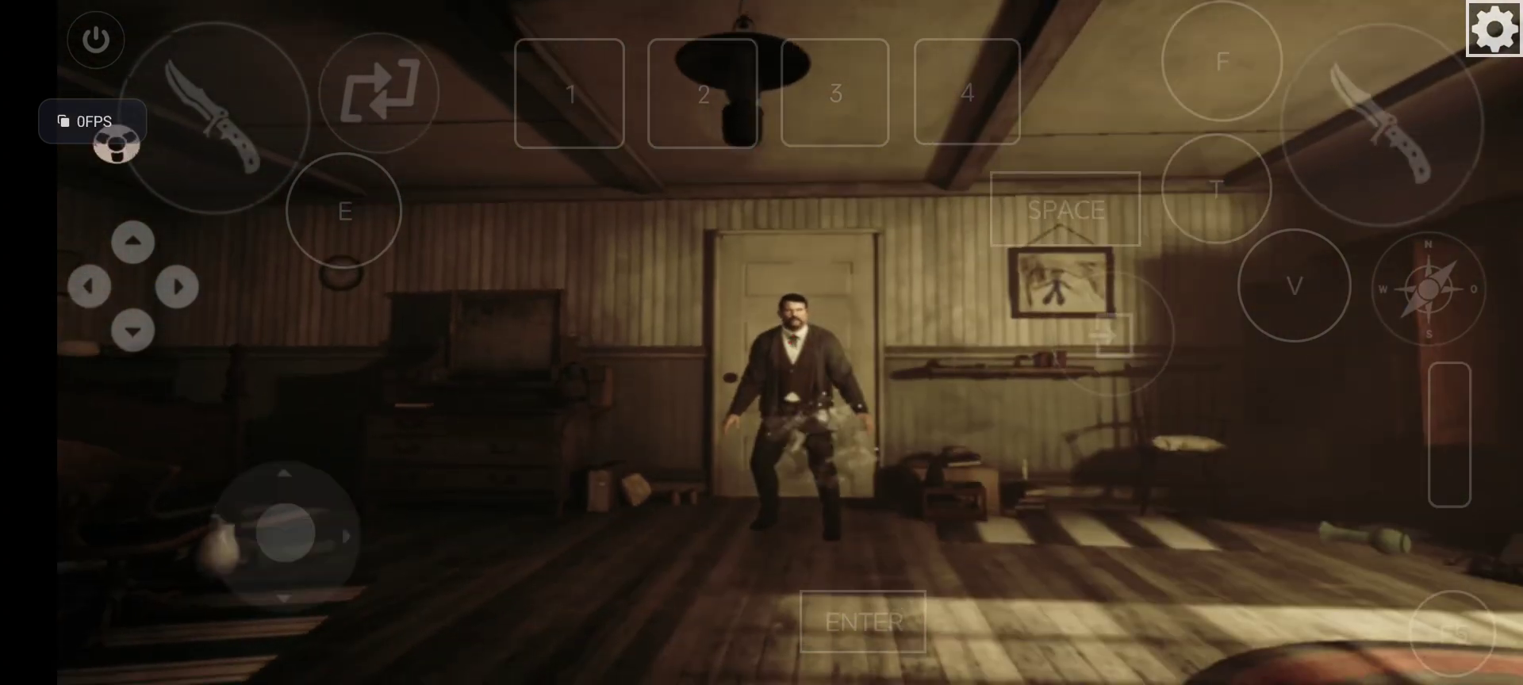
Step: Pause Wolfenstein II via the overlay control, bringing up the pause menu
{"action": "left_click_drag", "start_coordinate": [288, 534], "coordinate": [238, 528]}
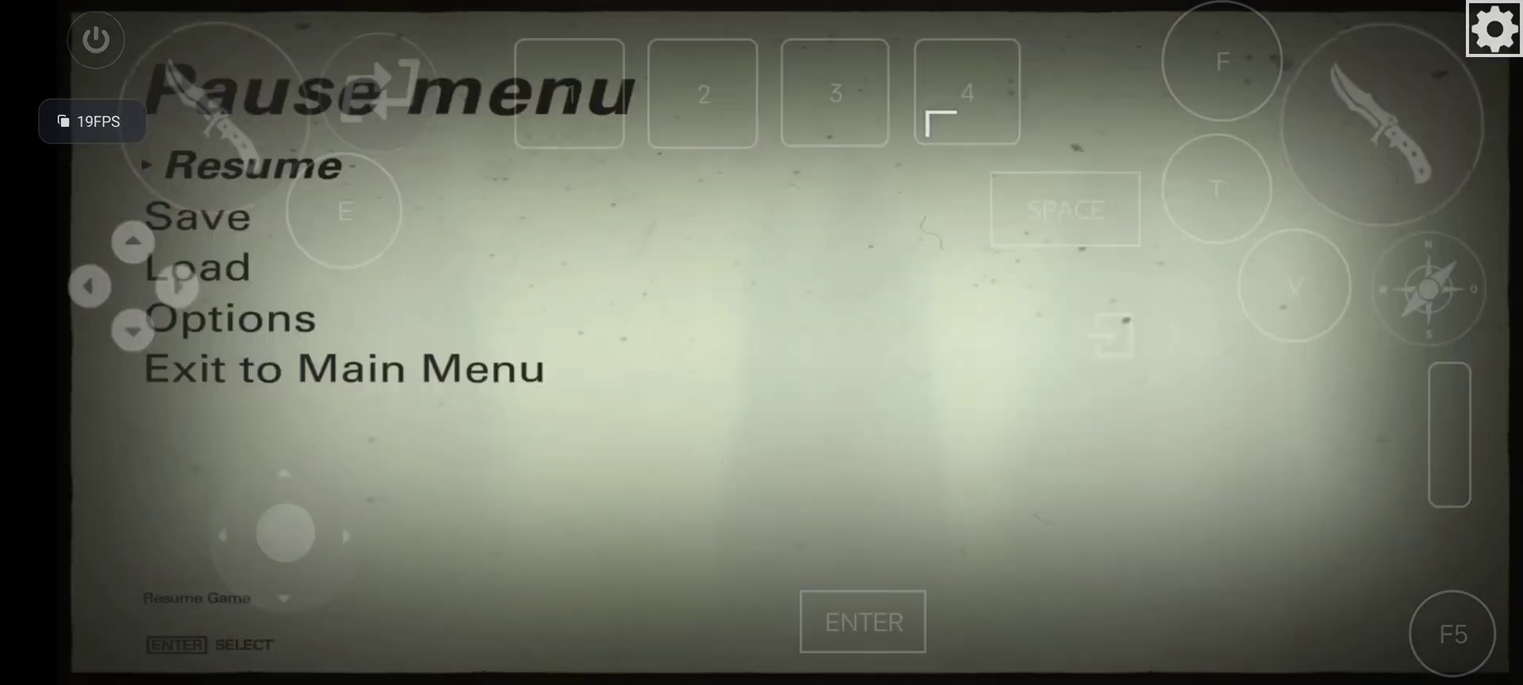
Step: Go into Options and show Video settings: 1280×720, Fullscreen, Adaptive vertical sync
{"action": "left_click", "coordinate": [252, 165]}
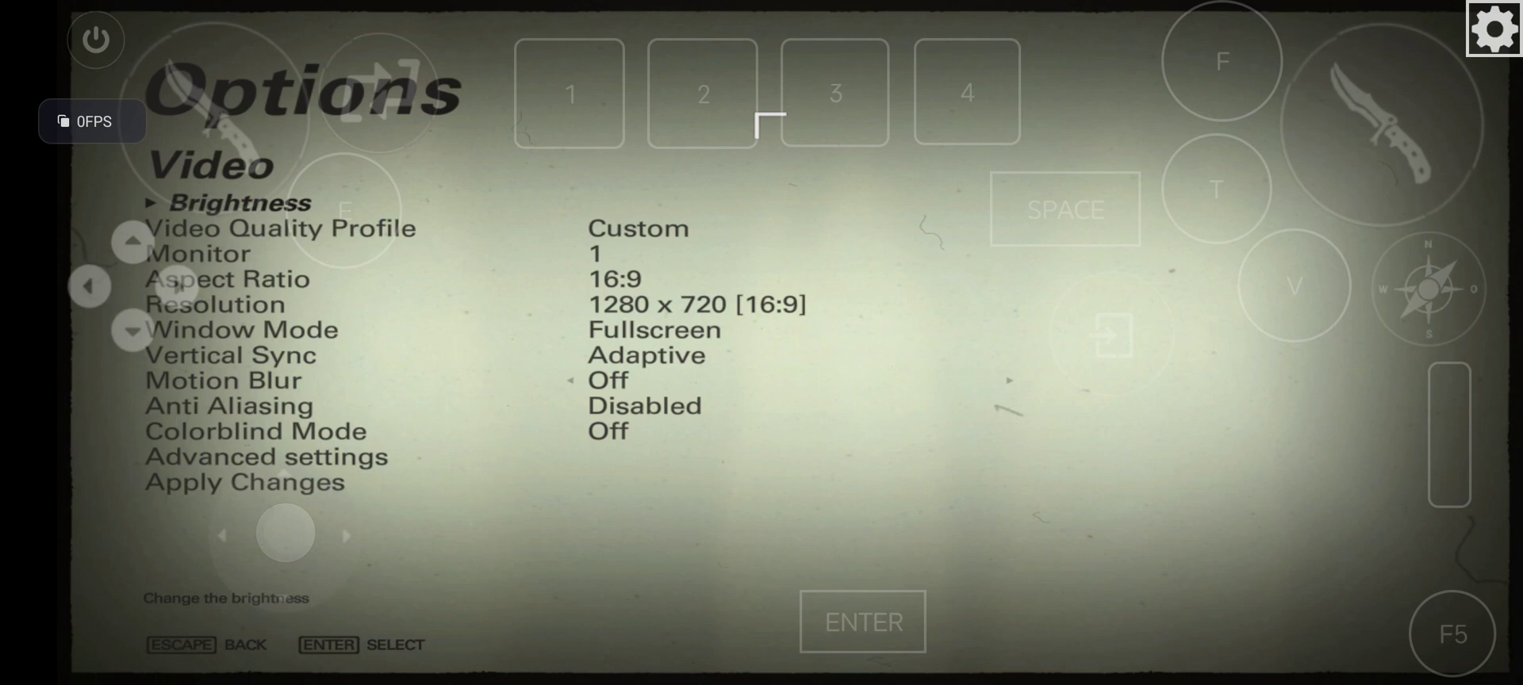
{"action": "left_click", "coordinate": [966, 92]}
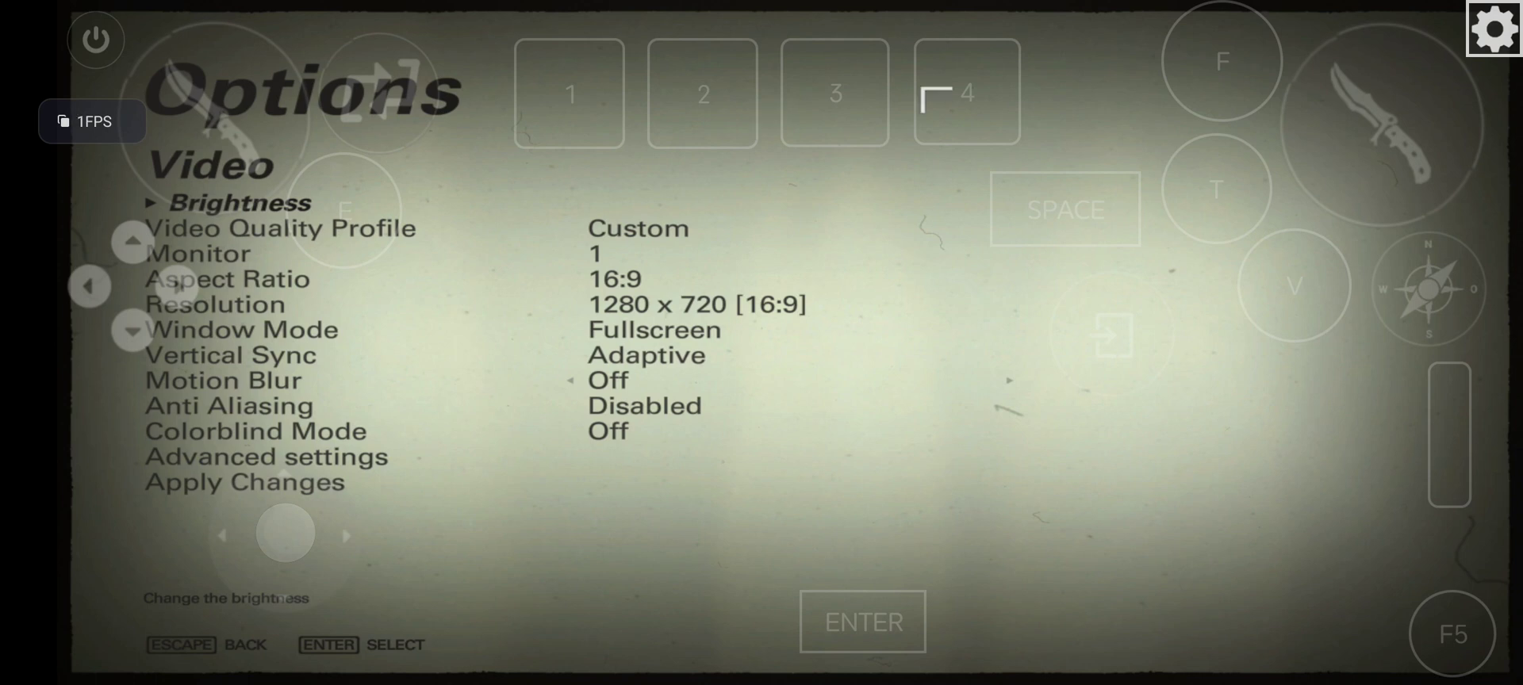